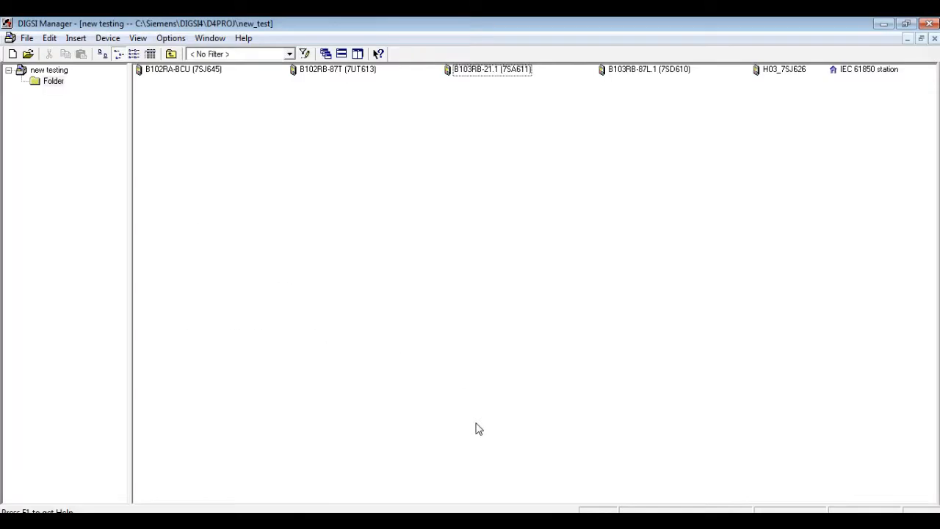
mouse_move(900, 104)
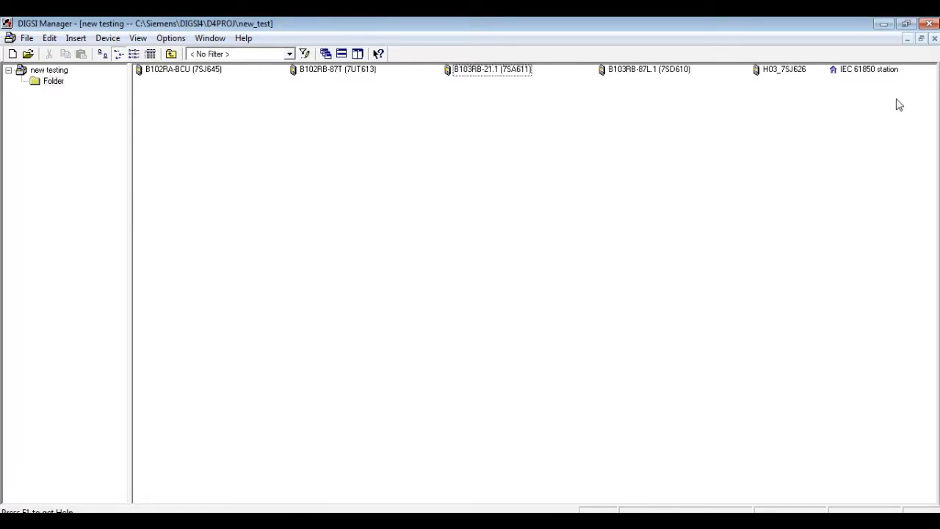
- Select the IEC 61850 station object in the 'new testing' project window
left_click(868, 69)
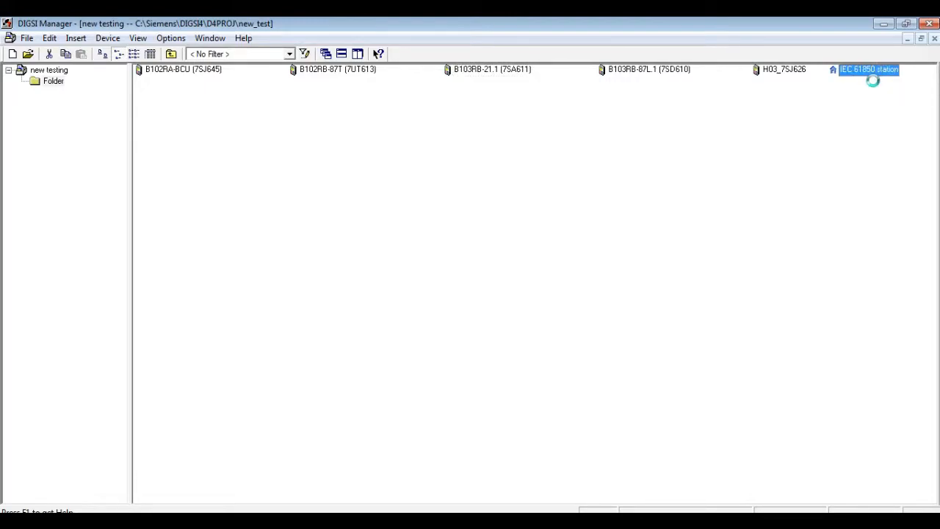
- Open the IEC station in System Configurator and bring up the context menu for device B102RA645
double_click(870, 69)
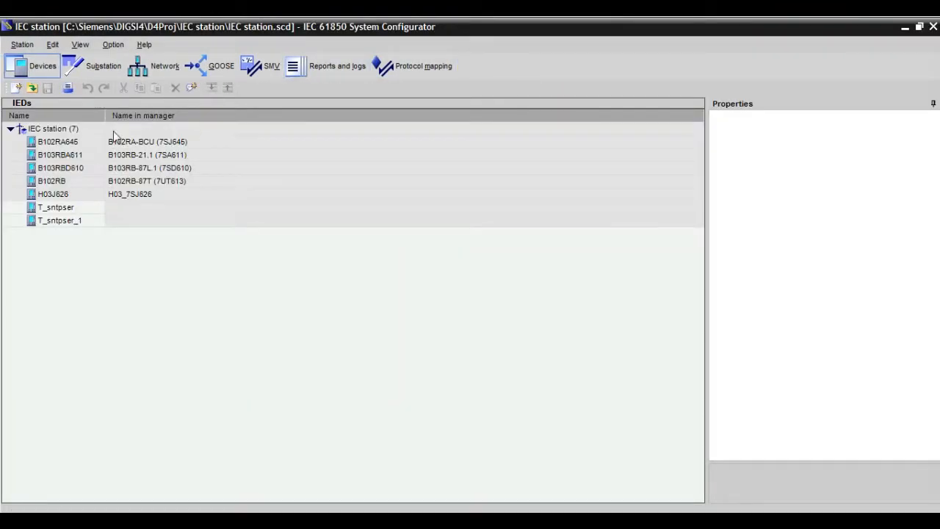
right_click(58, 141)
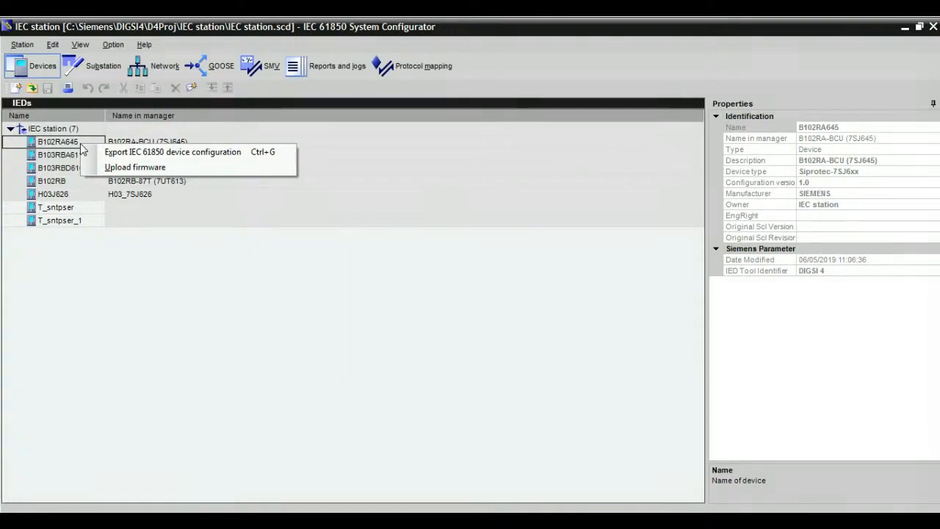
mouse_move(173, 152)
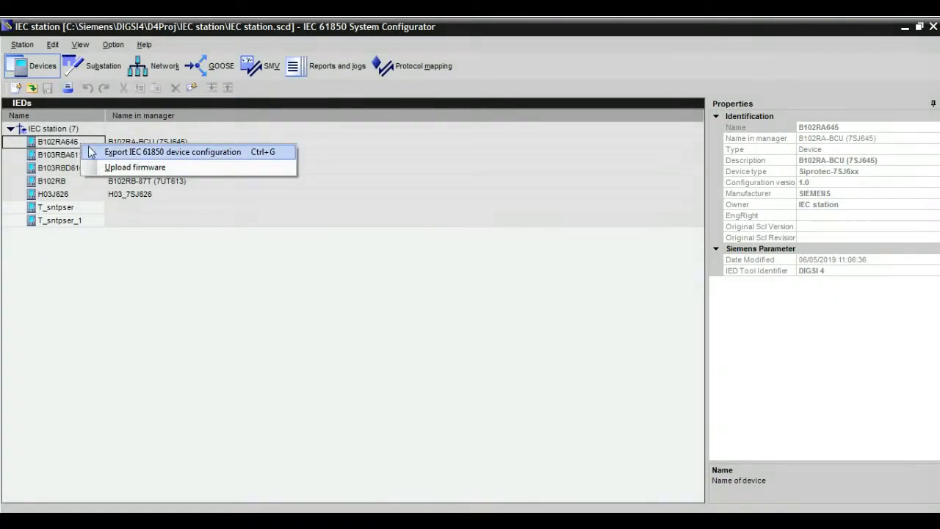
- Start the device configuration export as B102RA645.cid and browse for a destination folder
left_click(173, 151)
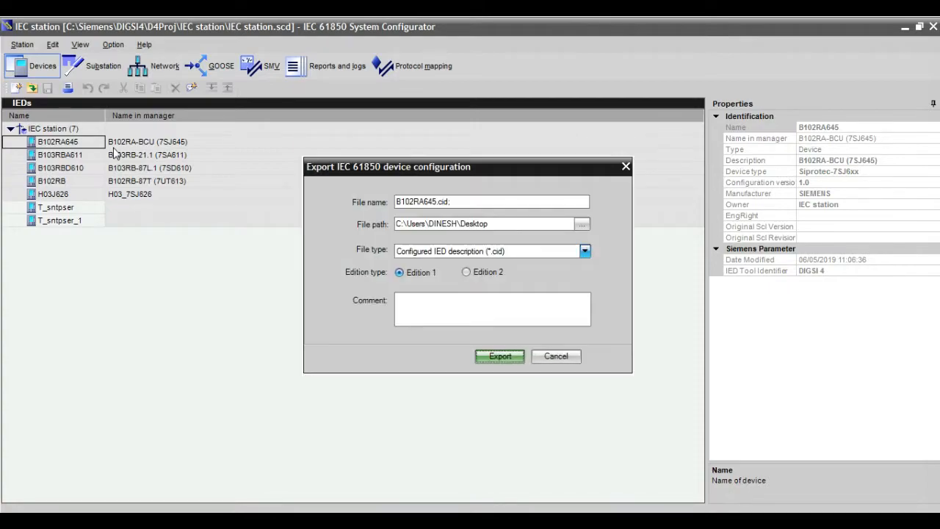
left_click(585, 250)
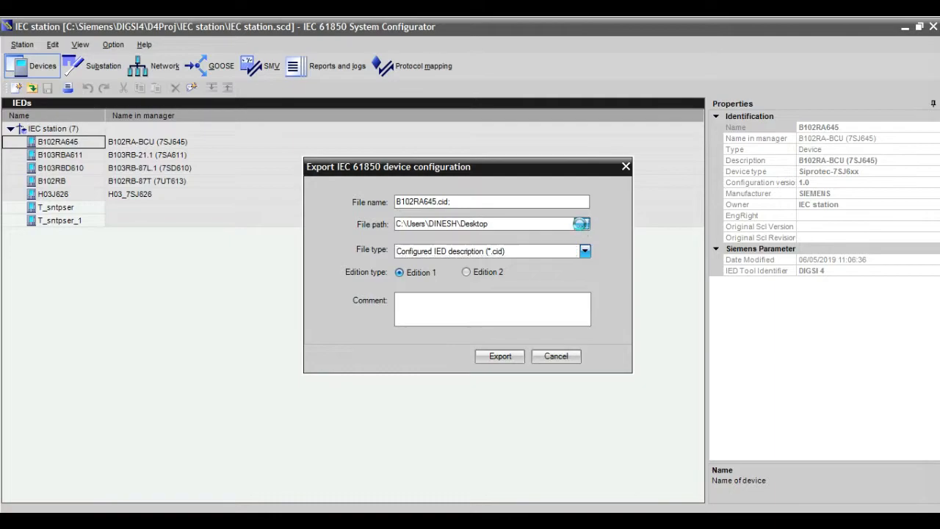
left_click(581, 223)
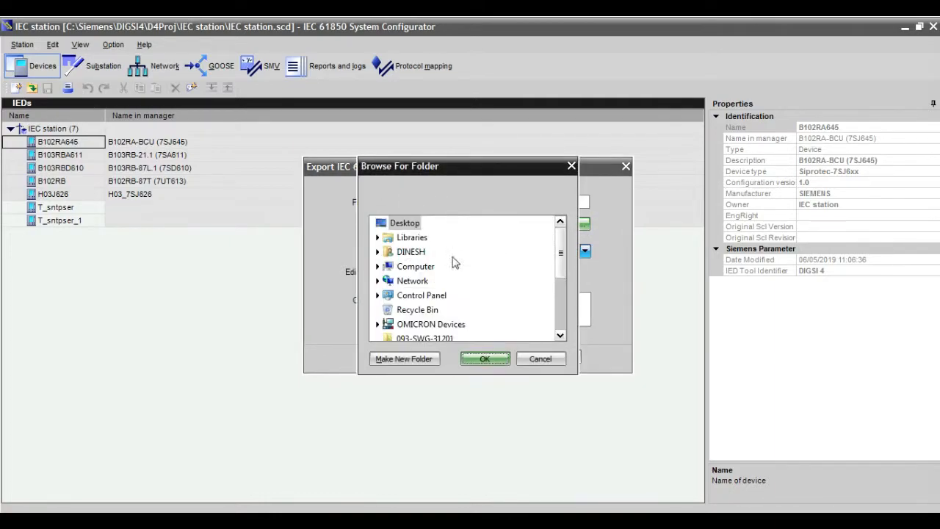
- Create a new desktop folder named 'IEC 61580 FILE' and accept it as the export path
left_click(410, 251)
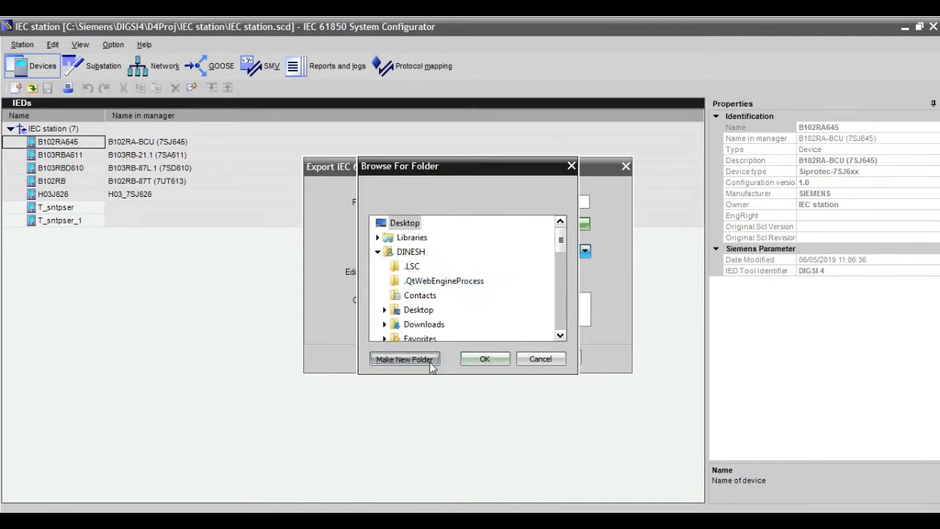
left_click(404, 360)
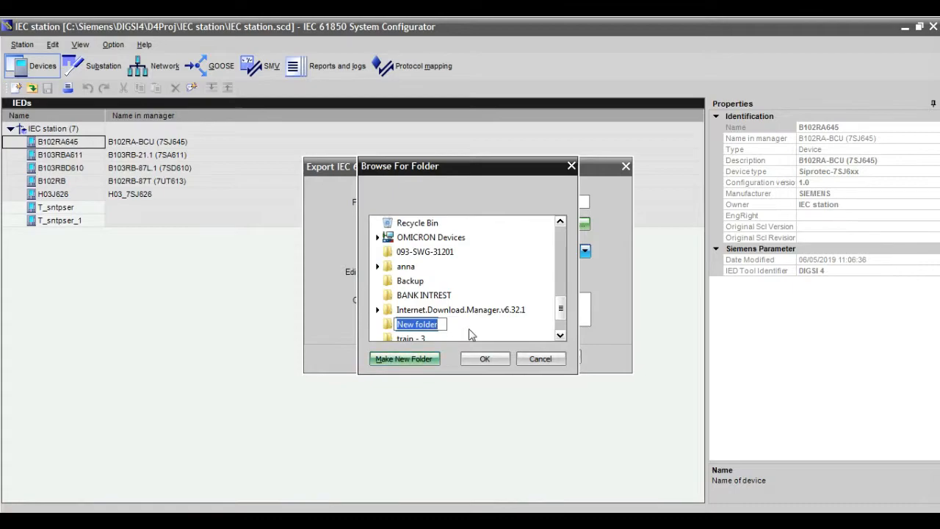
type("iec")
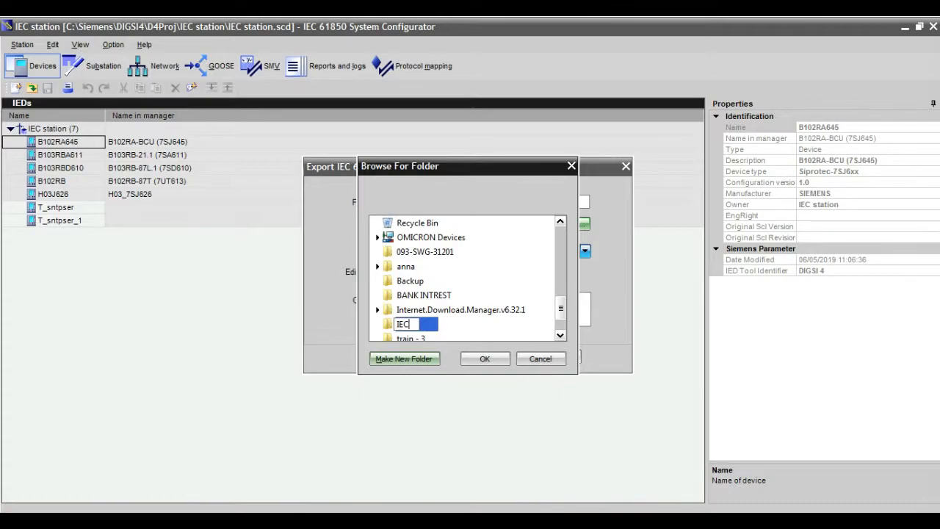
type("61")
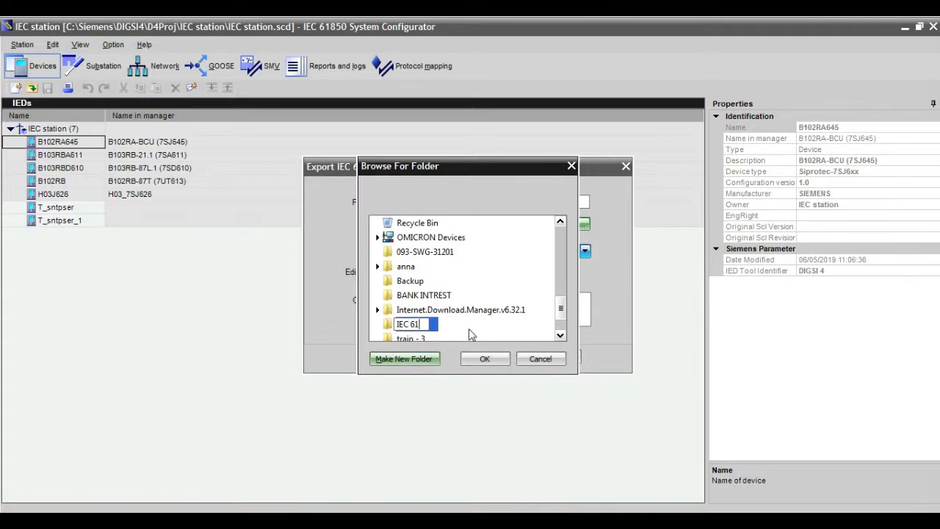
type("5")
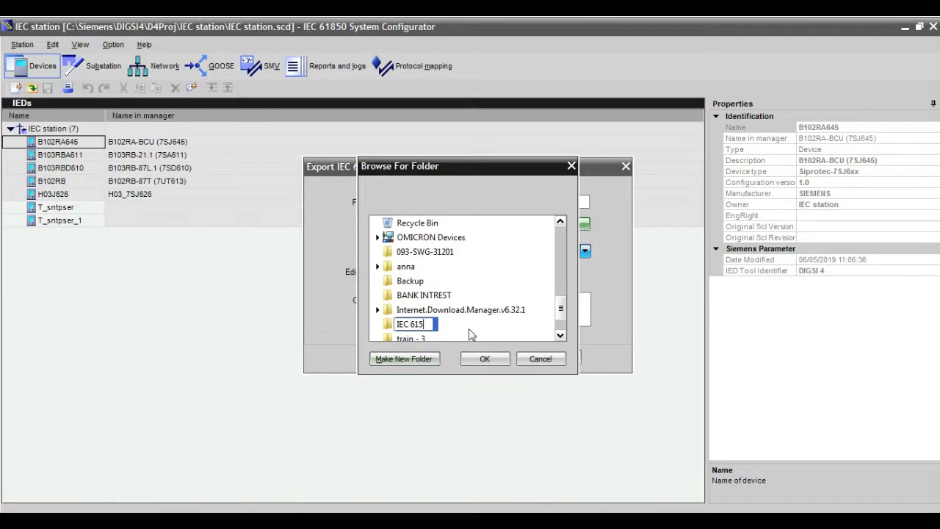
type("80")
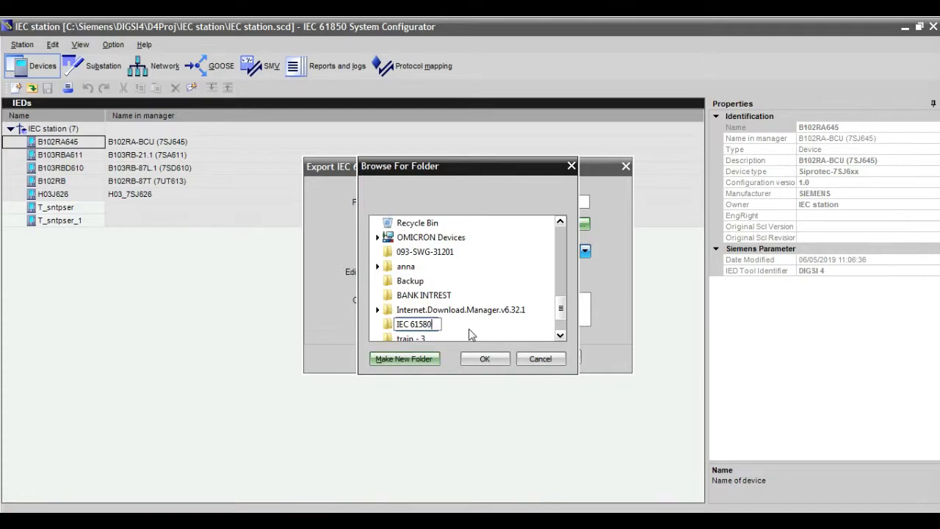
type("FILE")
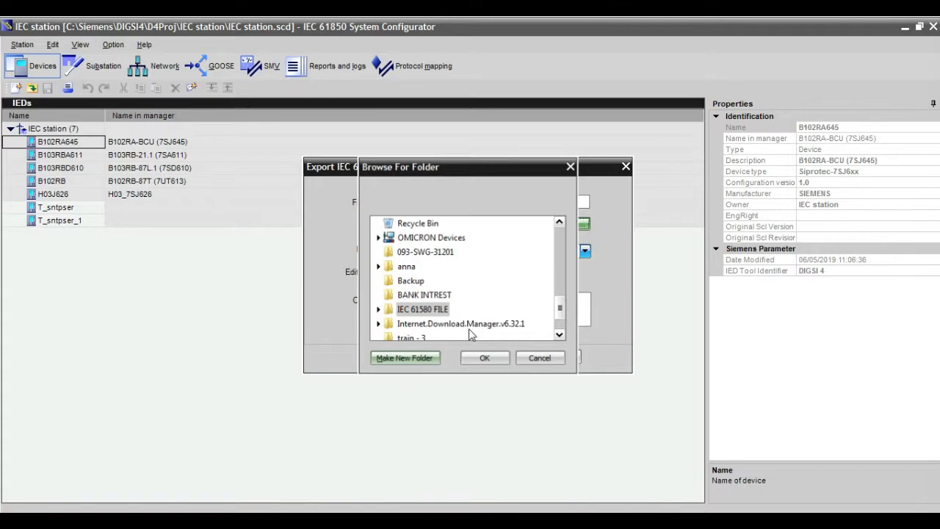
left_click(484, 358)
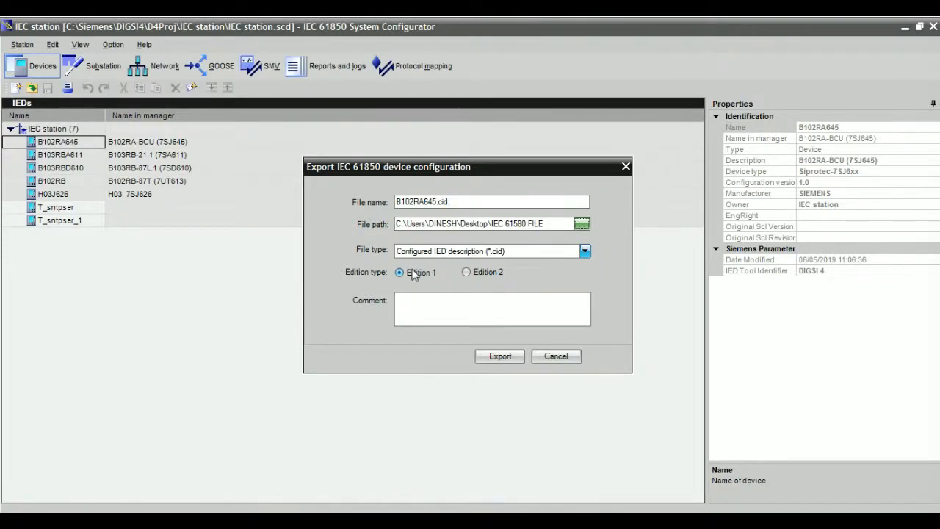
mouse_move(420, 277)
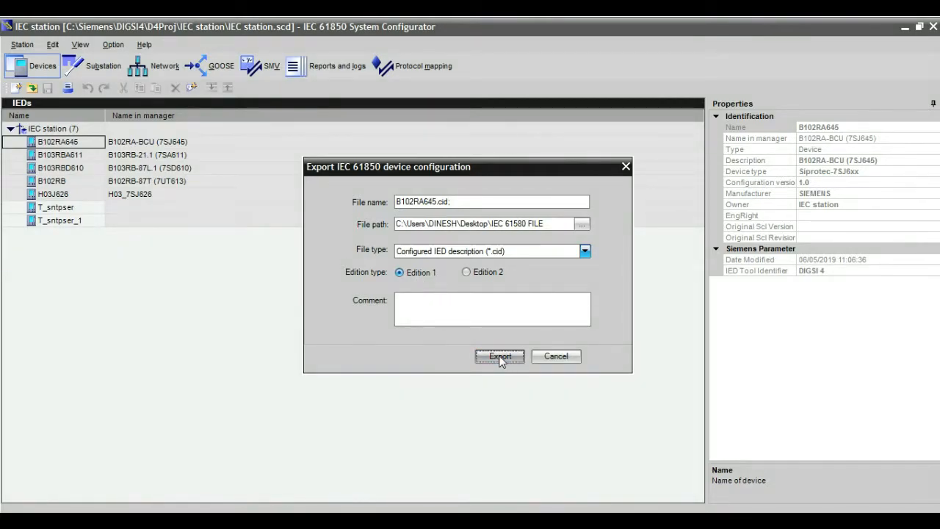
- Export B102RA645.cid as an Edition 1 CID file into the IEC 61580 FILE folder
left_click(500, 357)
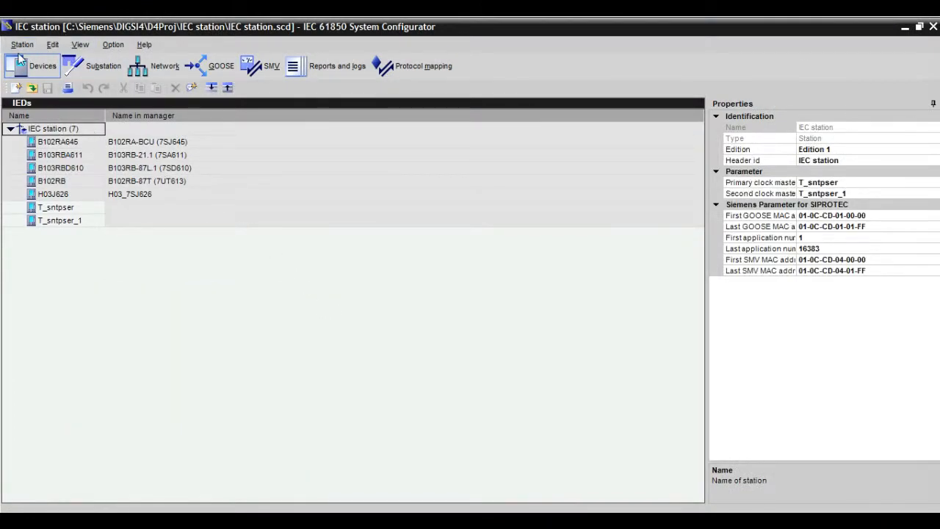
- Start the Station > Export > IEC 61850 station export of IEC station.scd
left_click(22, 45)
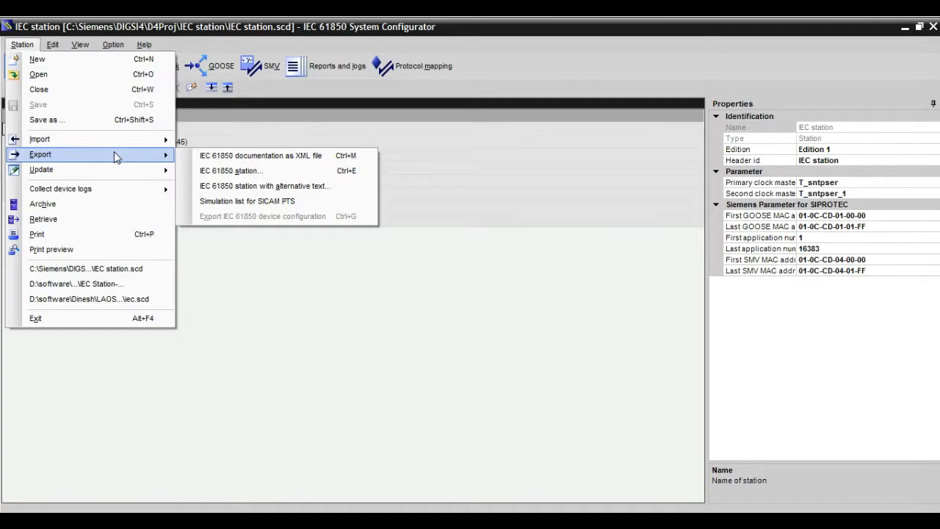
mouse_move(231, 170)
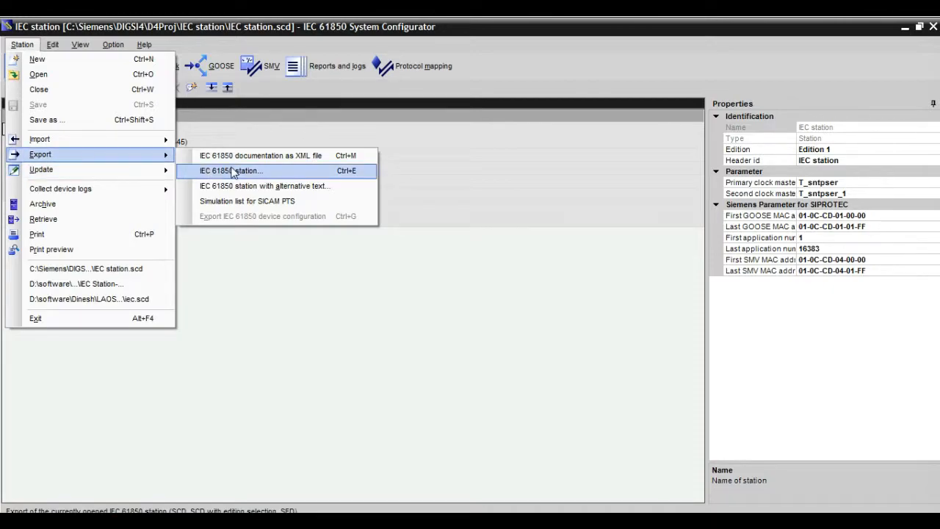
left_click(230, 171)
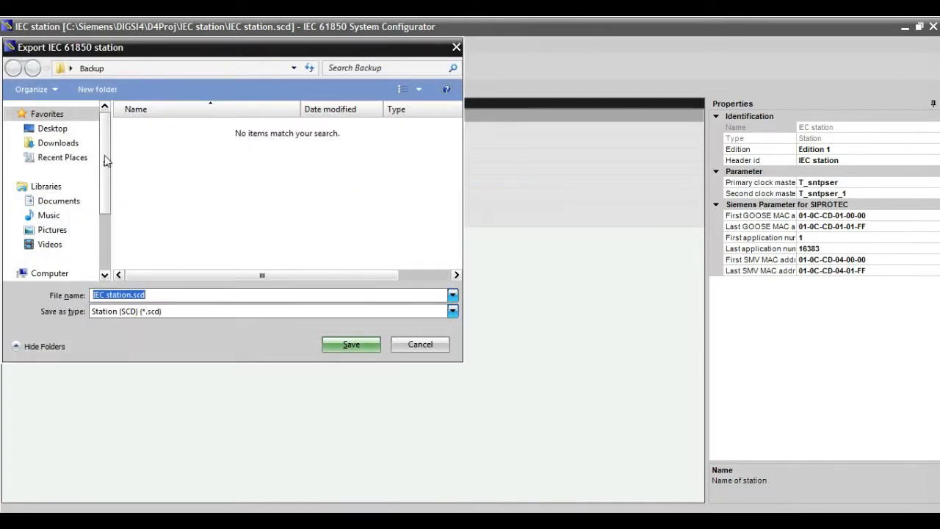
- Save IEC station.scd into the desktop IEC 61580 FILE folder and show the folder holding both exports
left_click(53, 127)
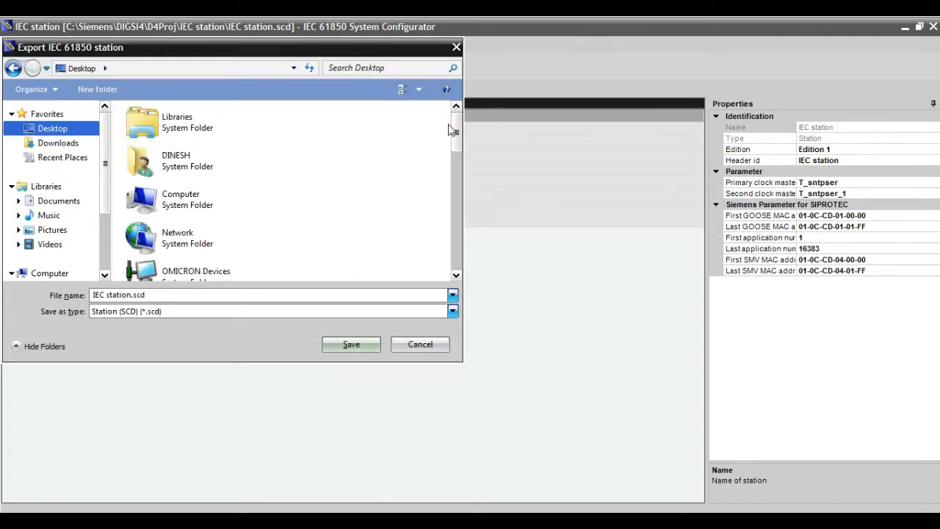
scroll("down", 3)
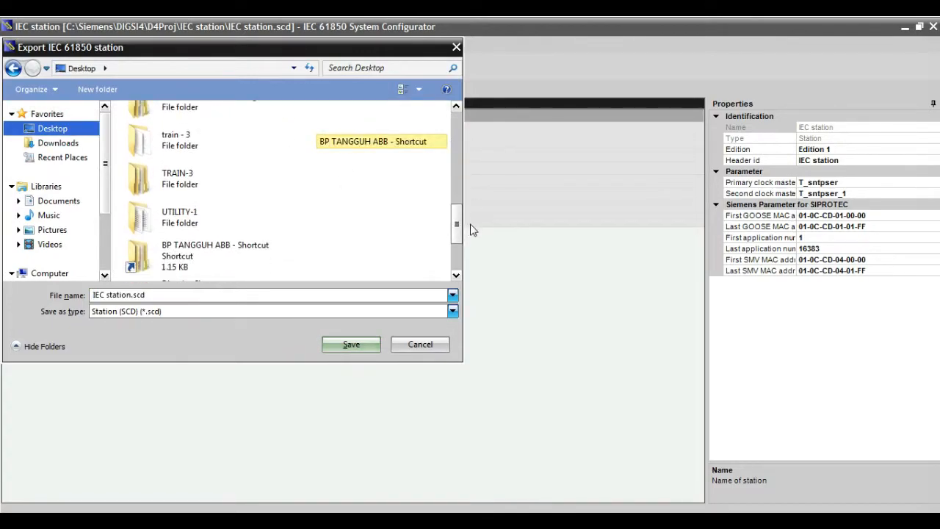
scroll("up", 3)
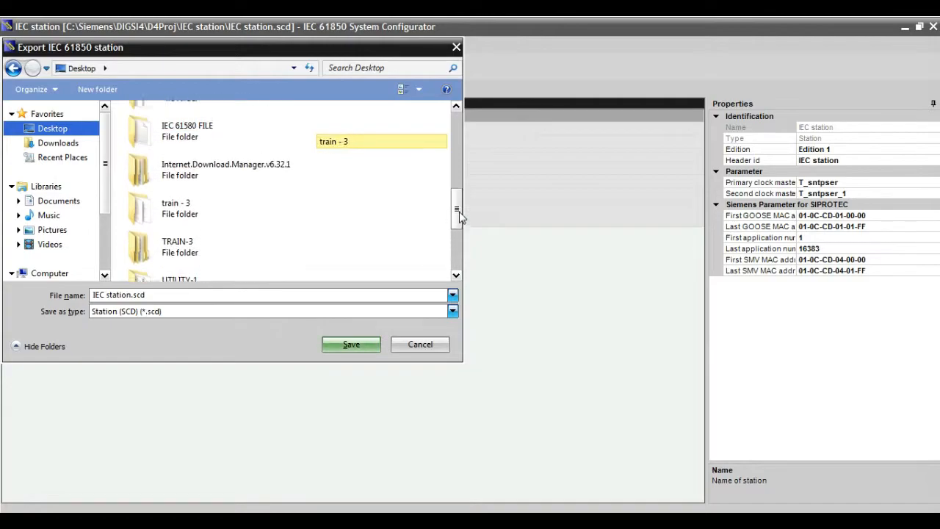
double_click(188, 131)
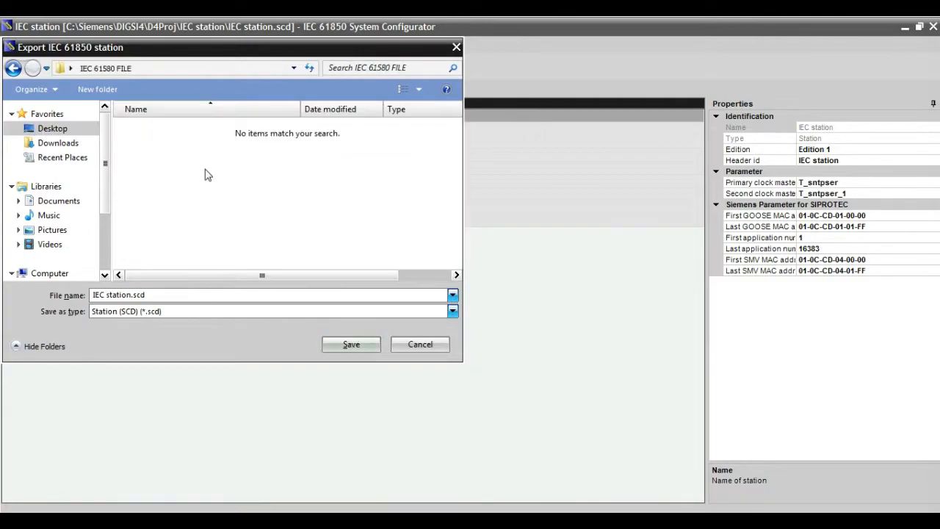
left_click(351, 344)
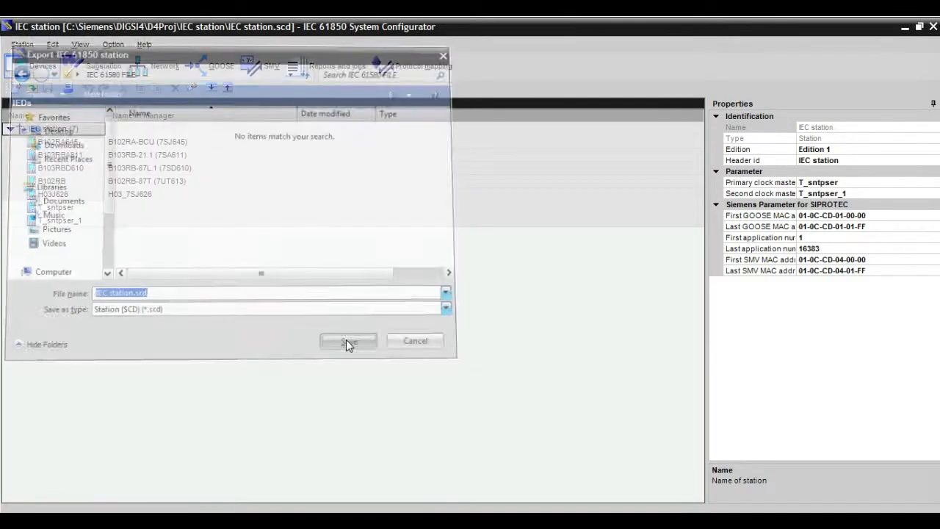
left_click(347, 340)
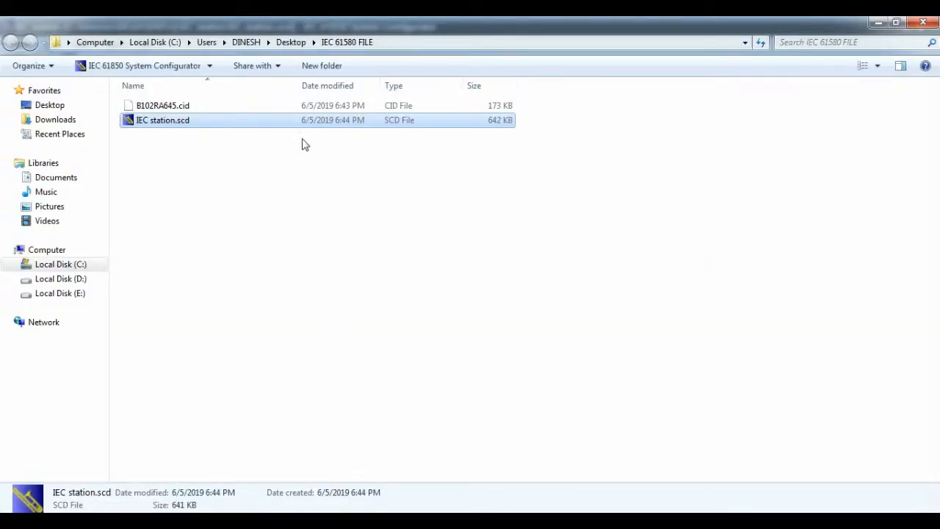
mouse_move(219, 138)
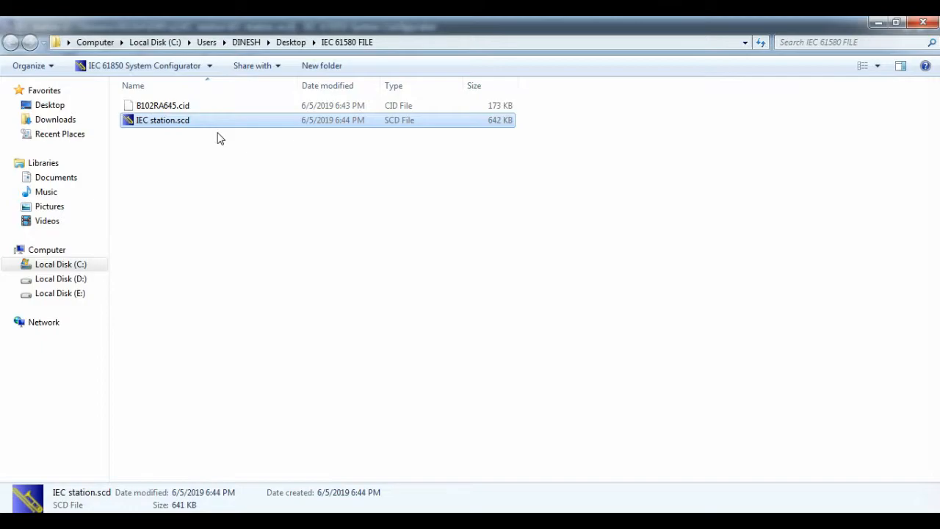
- Open the exported IEC station.scd from the IEC 61580 FILE folder in Explorer
double_click(162, 120)
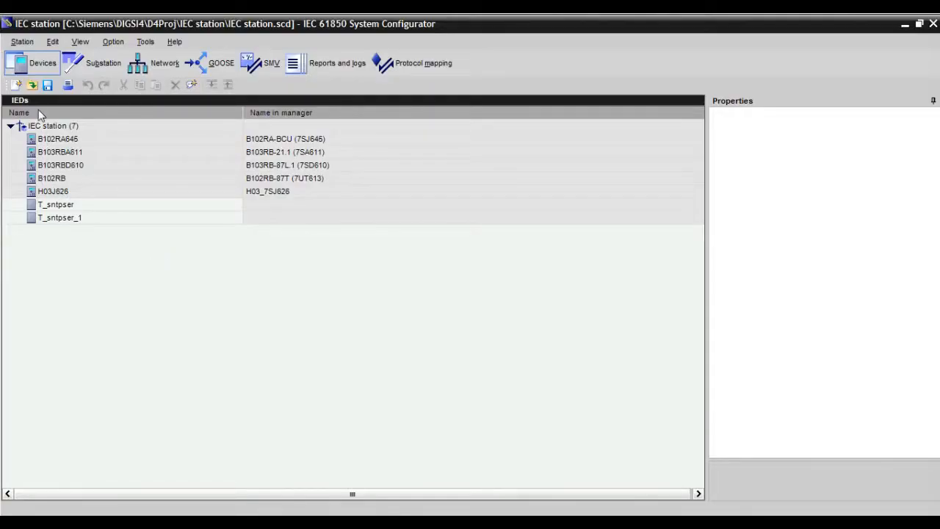
- Select the IEC station root node and reach the Station > Import commands for adding devices
left_click(58, 139)
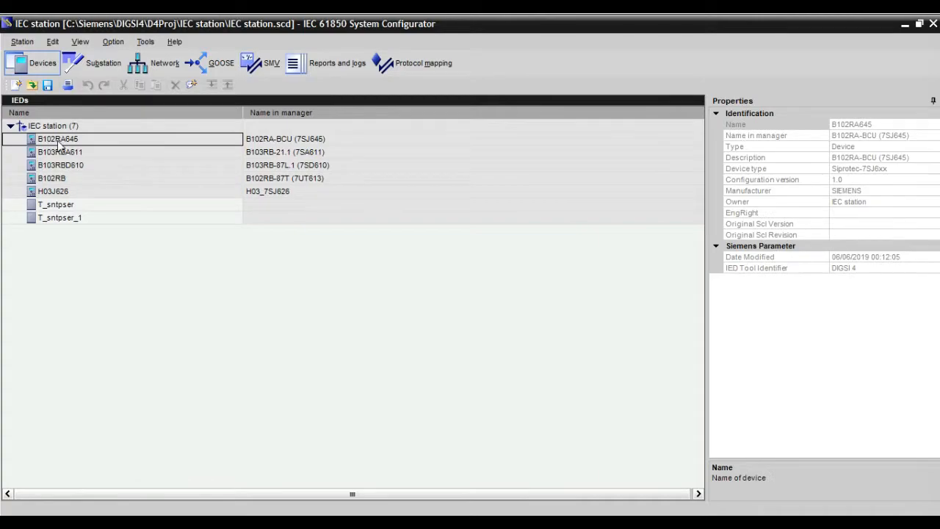
left_click(21, 41)
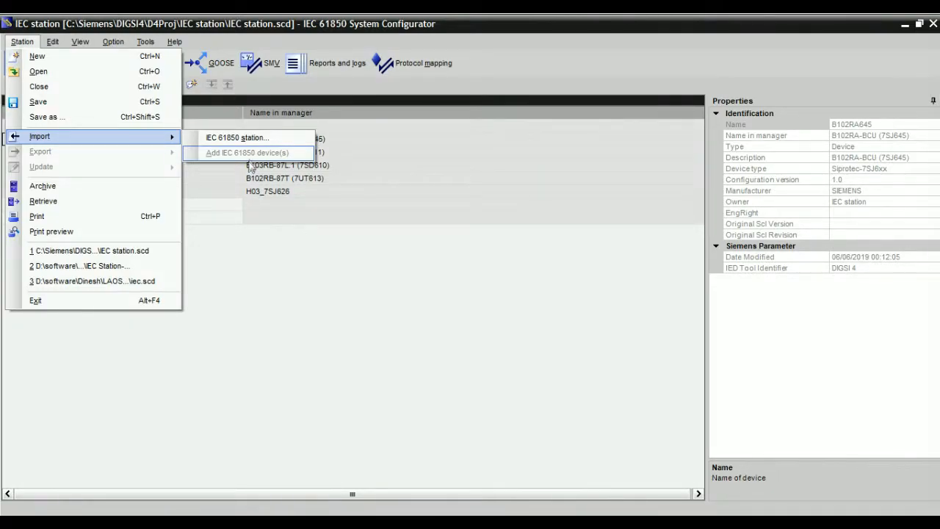
mouse_move(252, 157)
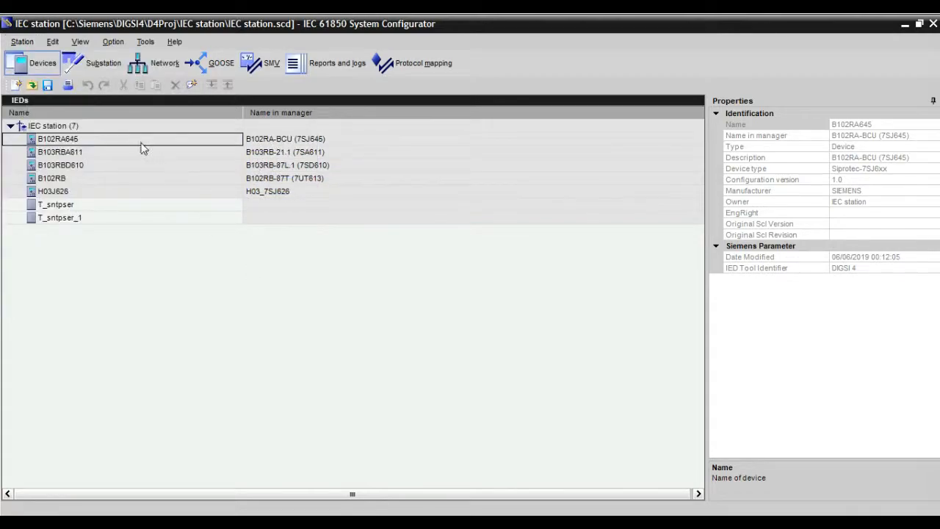
left_click(54, 126)
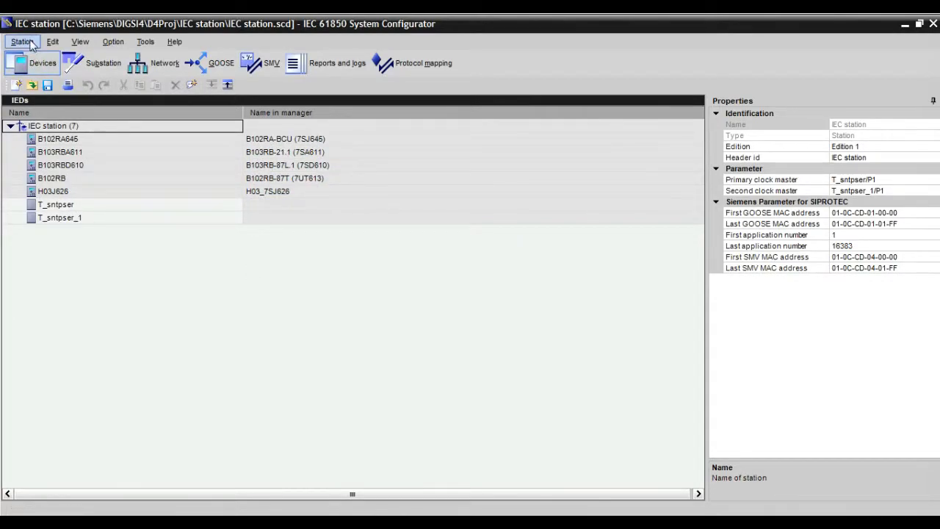
left_click(21, 42)
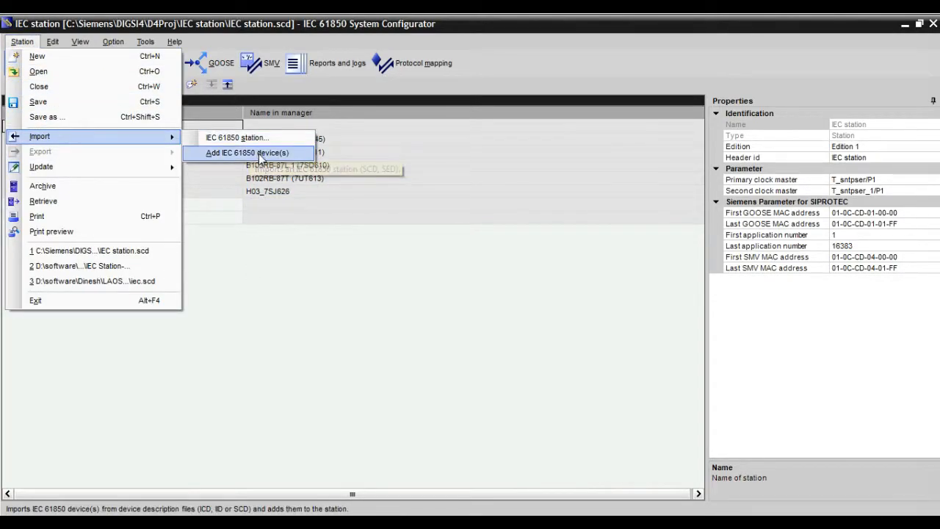
- Add device BCE1 from 100.ICD to the IEC station and dismiss the import report
left_click(248, 153)
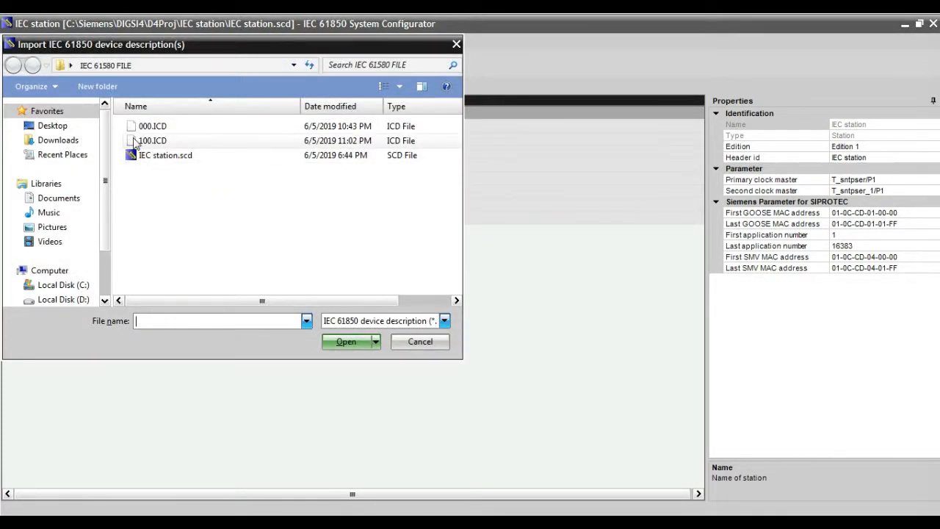
left_click(152, 141)
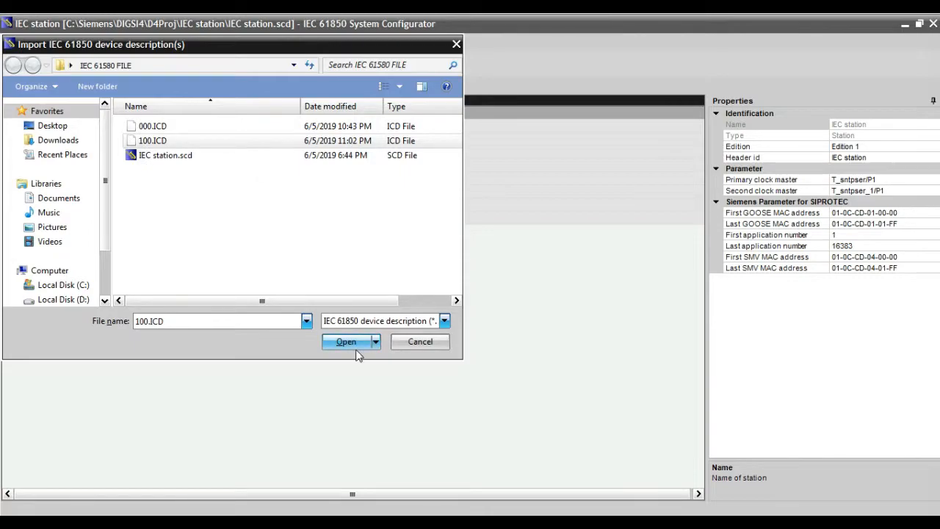
left_click(346, 341)
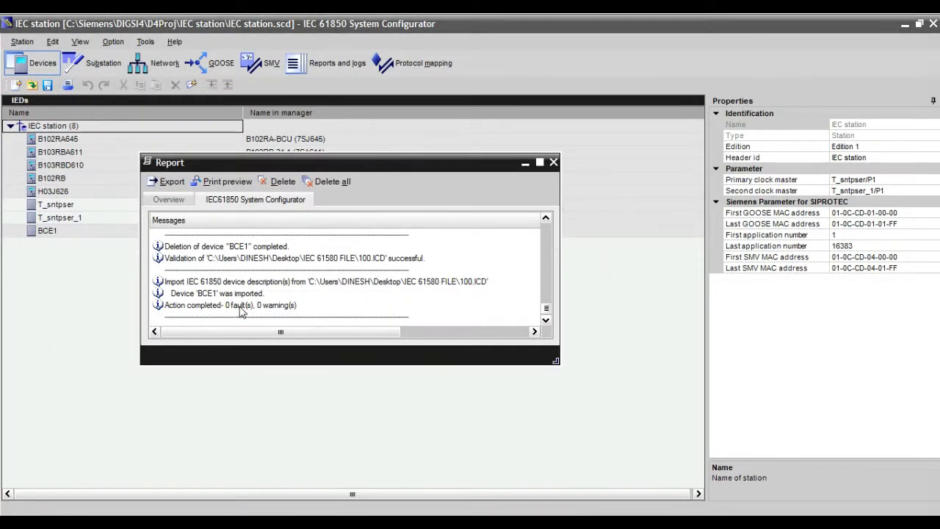
left_click(553, 162)
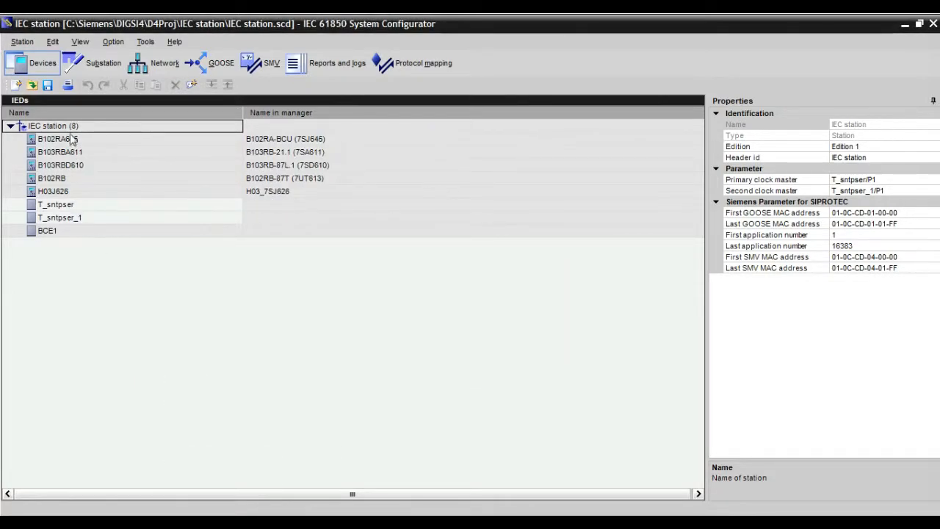
- Move BCE1/AP1 from NONE into the station Subnet, then view the station's GOOSE messages
left_click(164, 62)
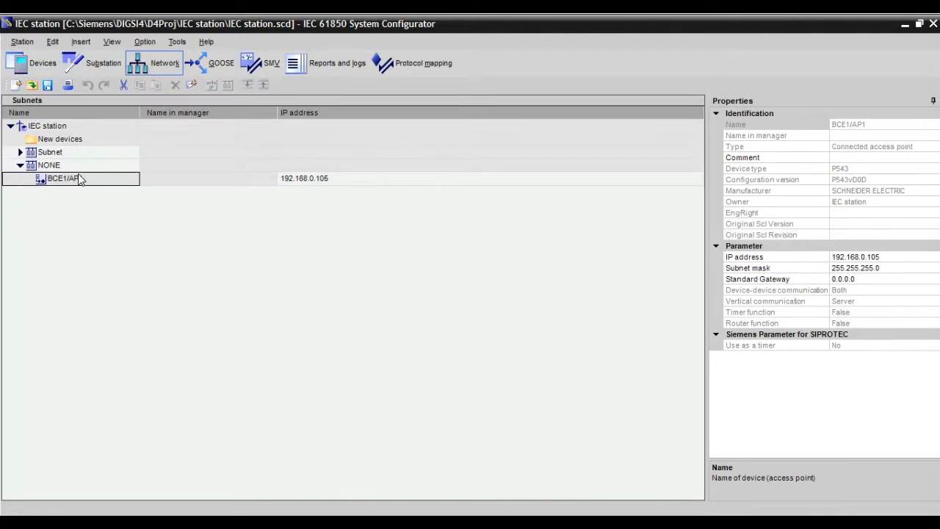
mouse_move(189, 215)
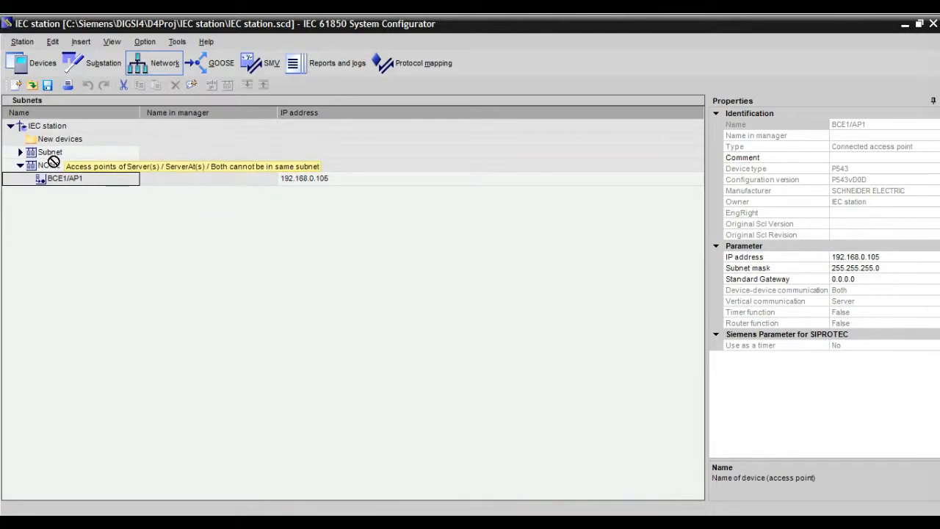
left_click(20, 152)
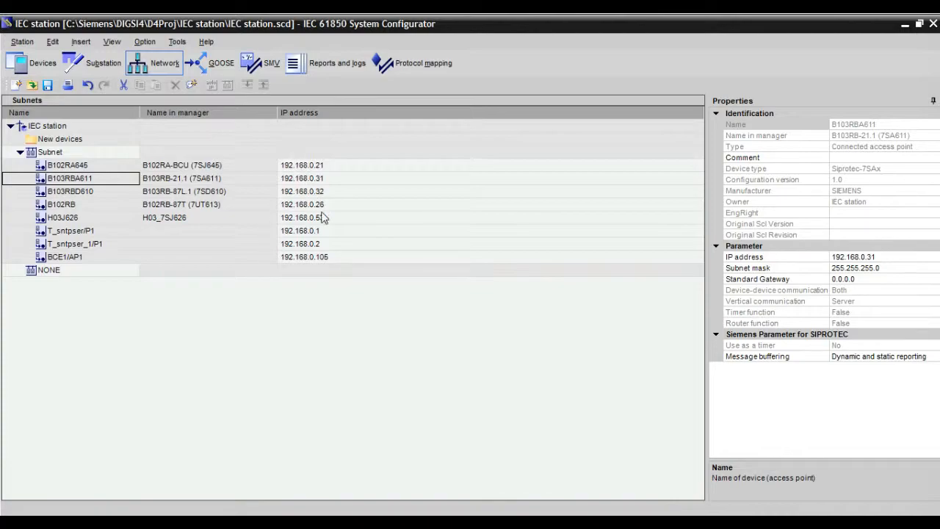
mouse_move(301, 196)
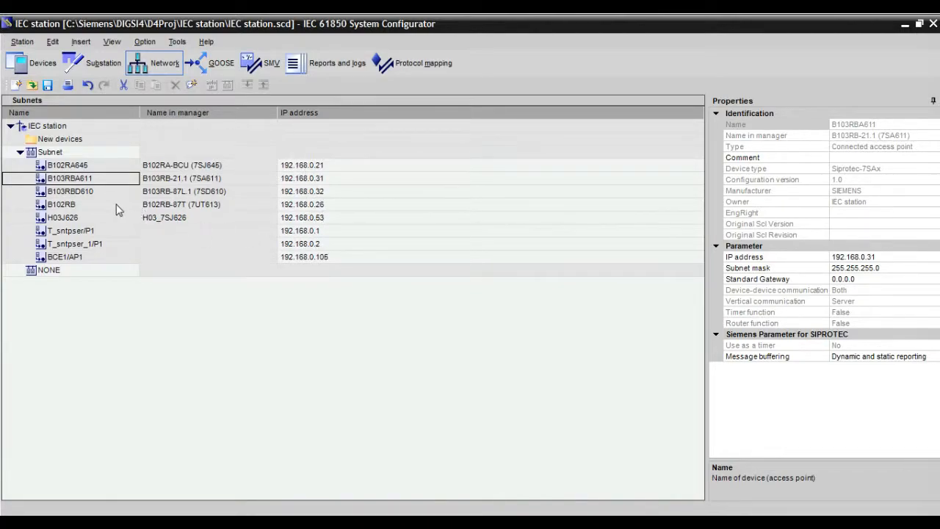
mouse_move(110, 118)
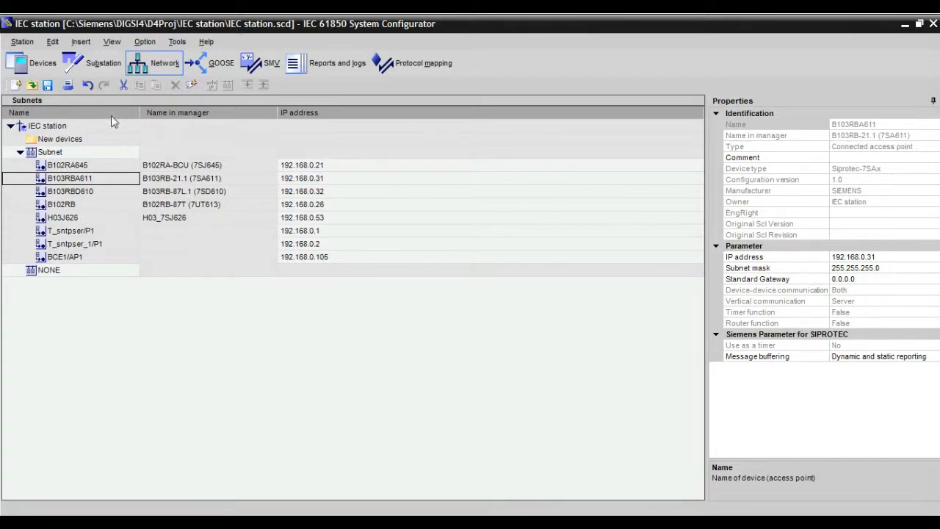
left_click(212, 62)
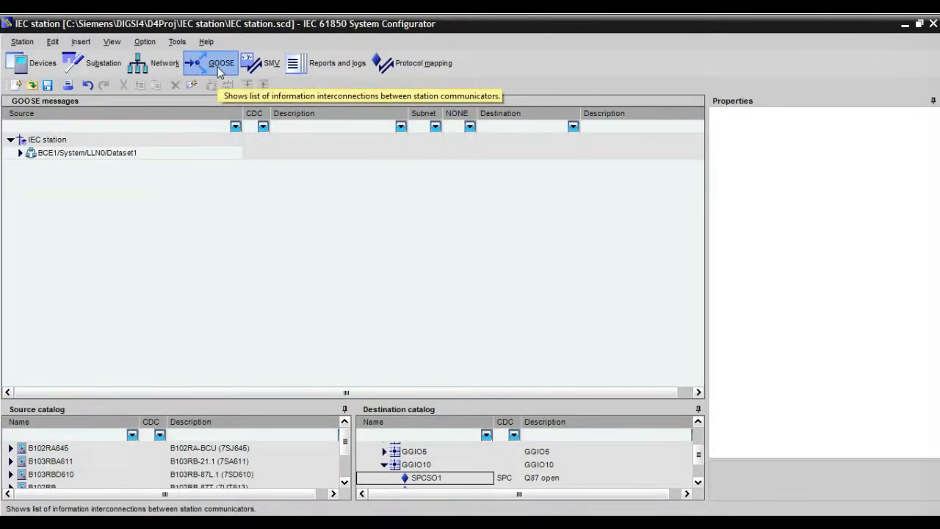